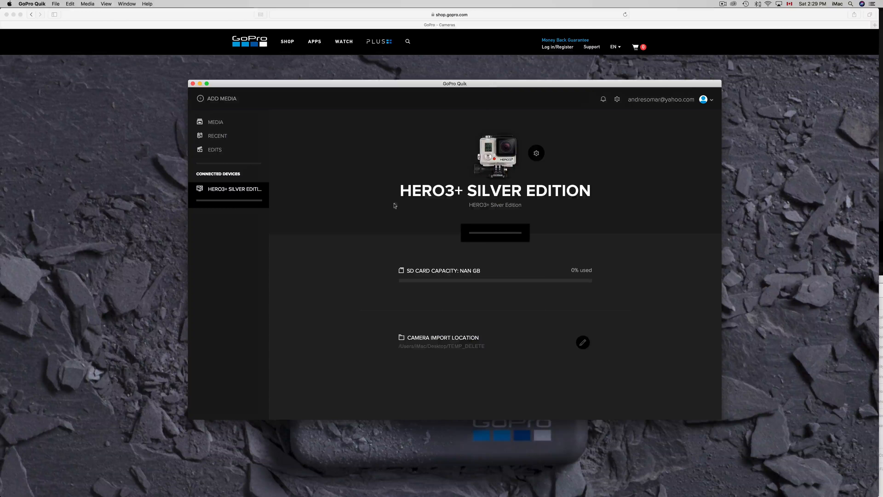
{"action": "mouse_move", "coordinate": [386, 205]}
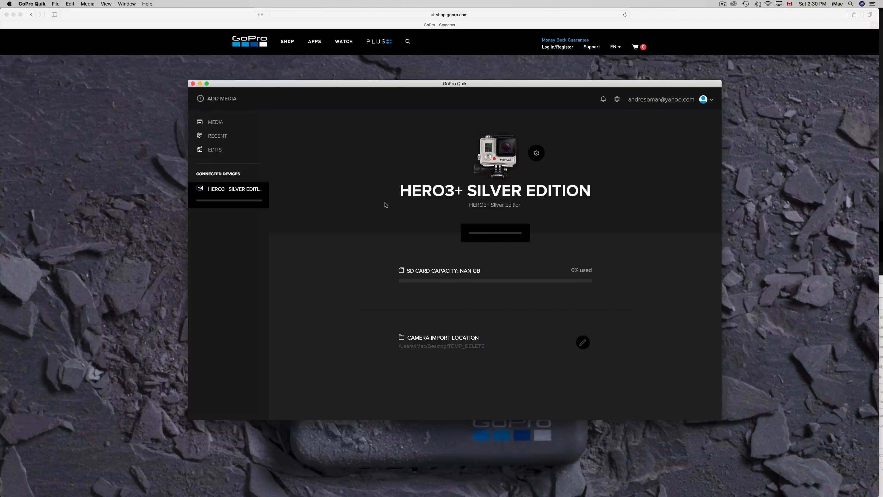
{"action": "mouse_move", "coordinate": [407, 208]}
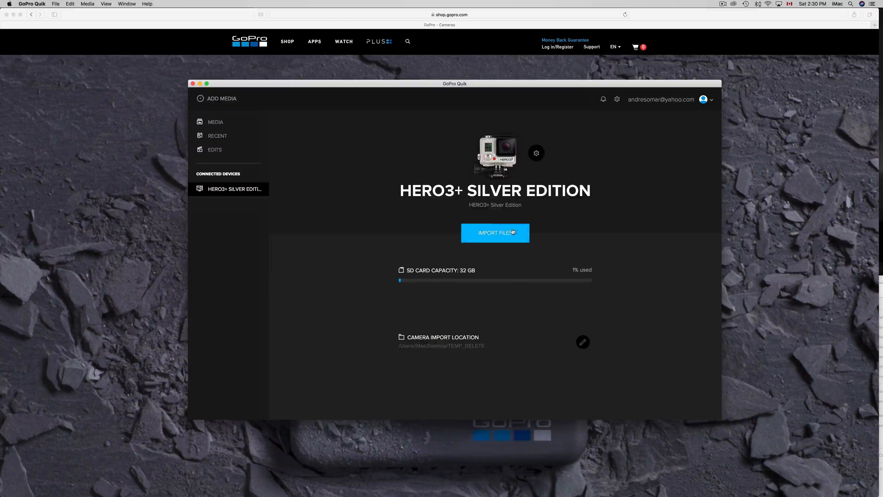
Start importing the HERO3+ camera's files, which fails with 'Files could not be imported'.
{"action": "left_click", "coordinate": [494, 233]}
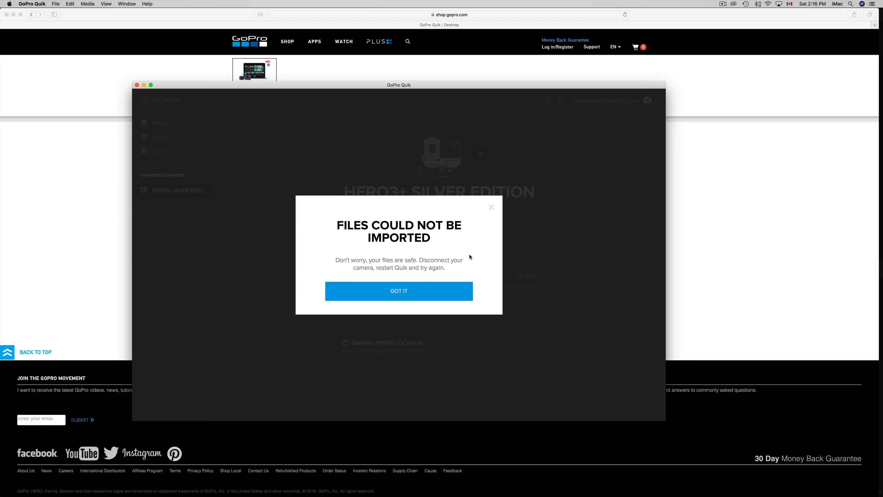
{"action": "mouse_move", "coordinate": [396, 280]}
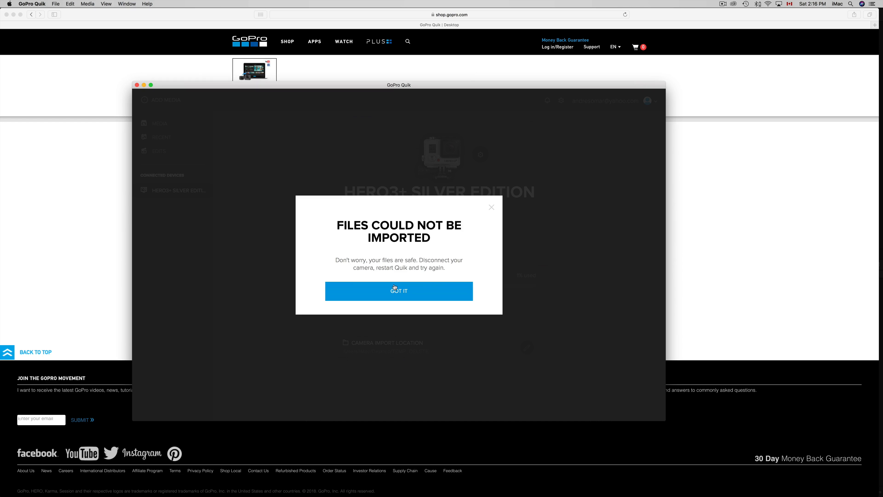
Dismiss the import error with Got It and quit GoPro Quik, leaving Safari's GoPro shop page visible.
{"action": "left_click", "coordinate": [398, 290]}
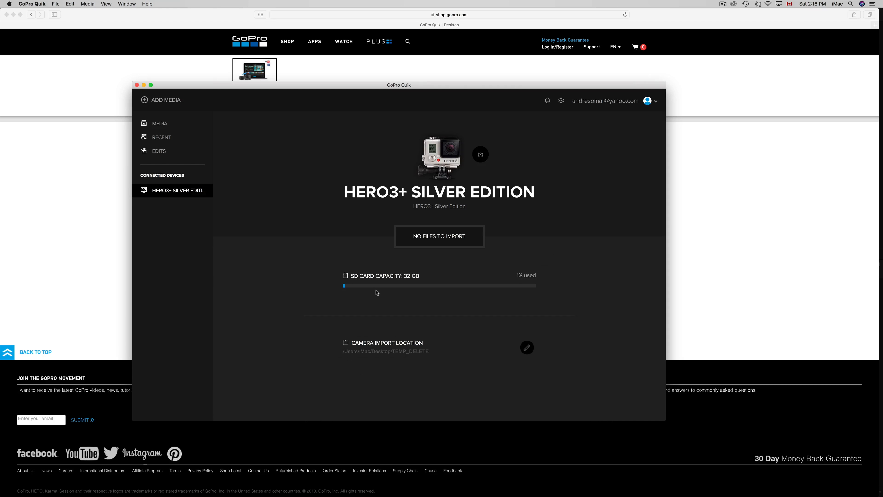
{"action": "mouse_move", "coordinate": [385, 289]}
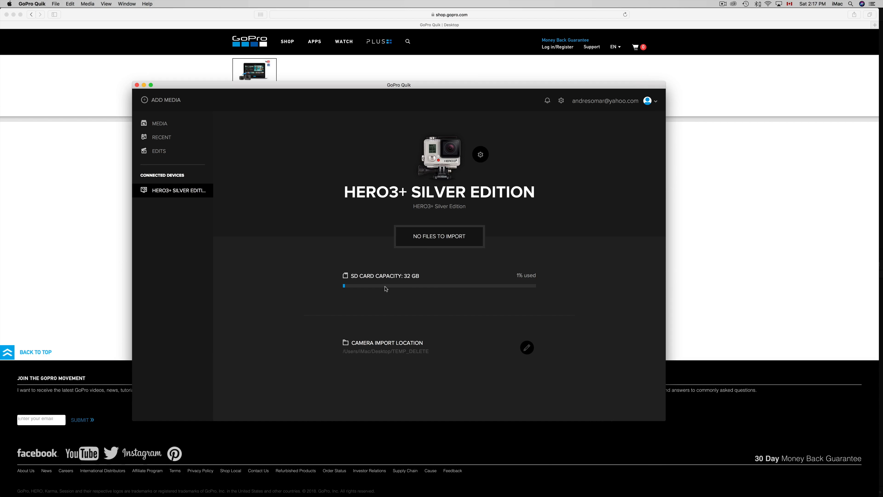
{"action": "left_click", "coordinate": [159, 123]}
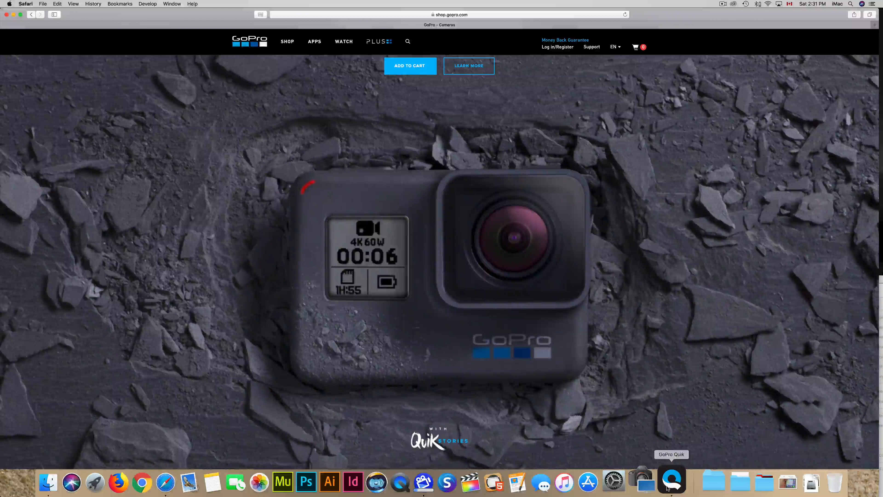
Relaunch GoPro Quik from the dock so it shows 'Import complete', then bring up its application menu.
{"action": "left_click", "coordinate": [670, 482]}
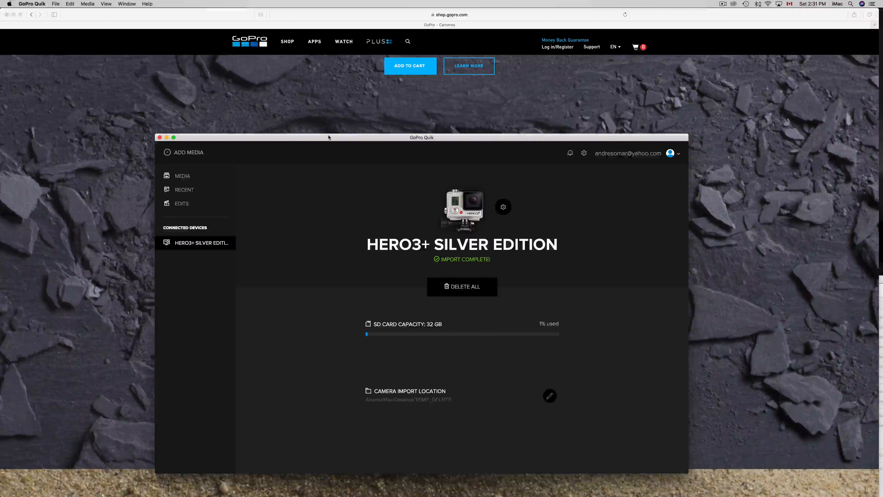
{"action": "left_click_drag", "start_coordinate": [421, 137], "coordinate": [435, 124]}
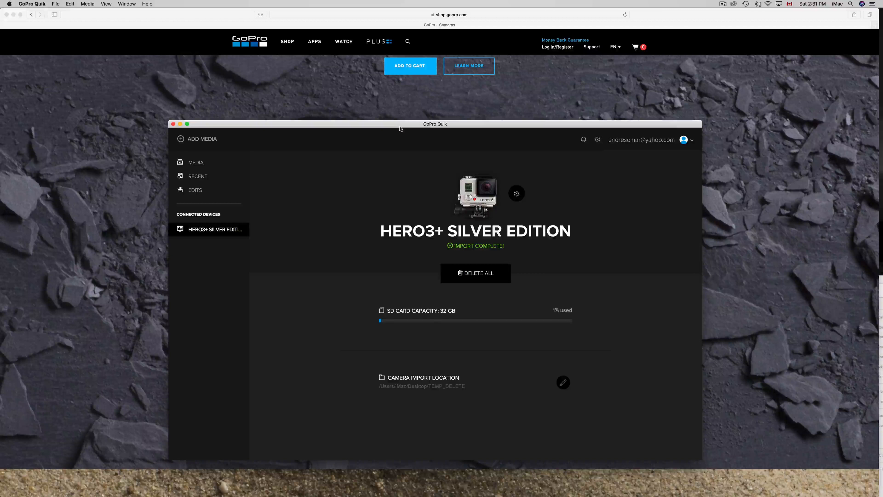
{"action": "left_click", "coordinate": [32, 4]}
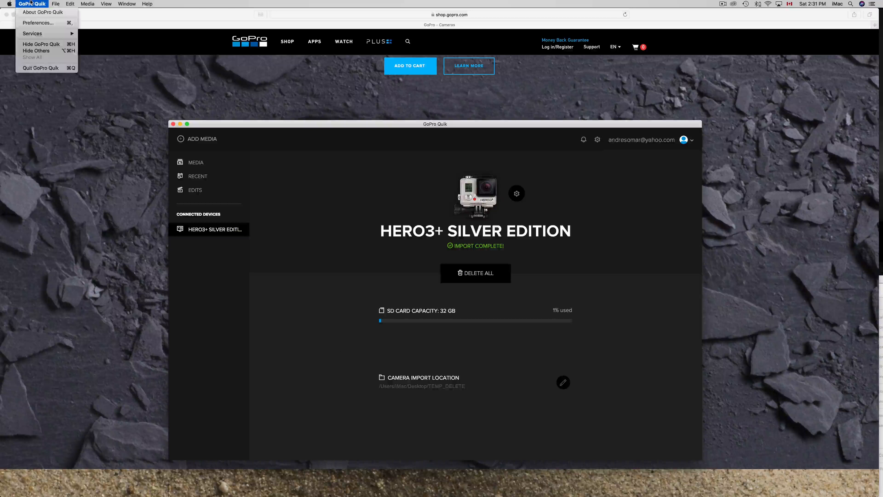